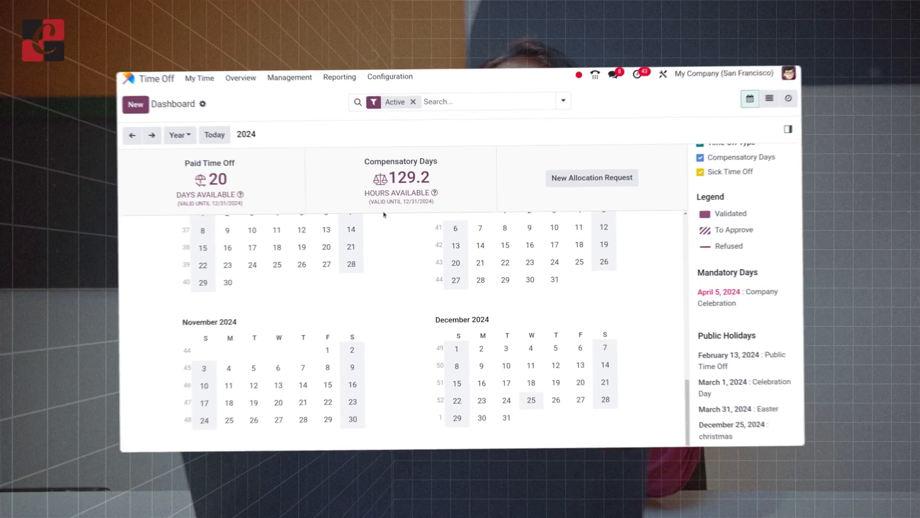
Open Mandatory Days from the Configuration menu to list the 04/05/2024 Company Celebration.
click(390, 77)
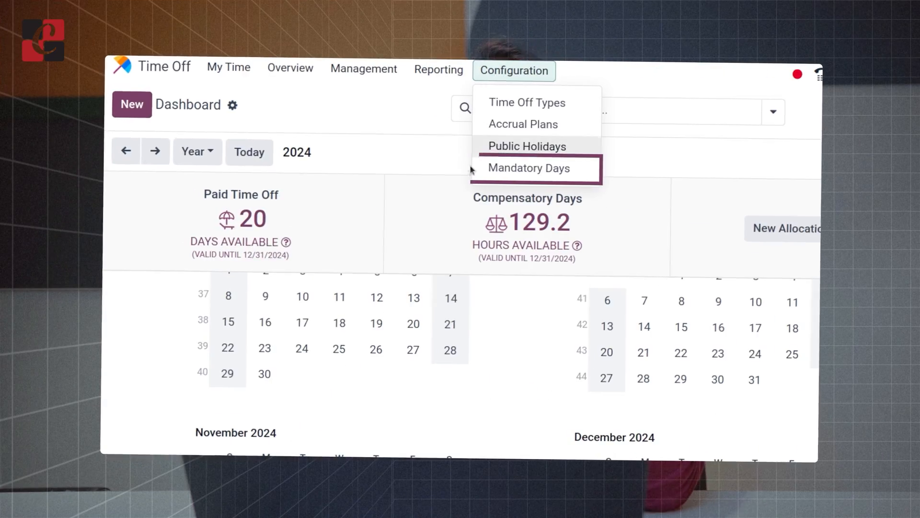
click(529, 168)
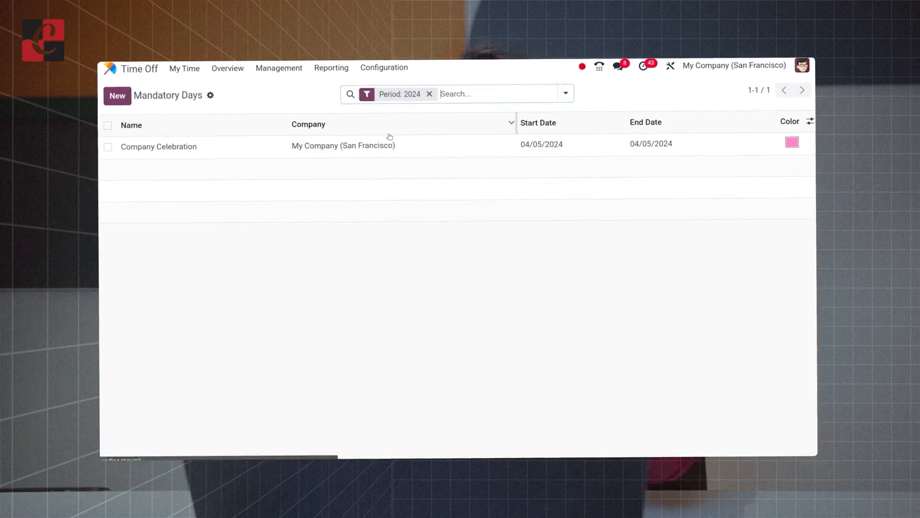